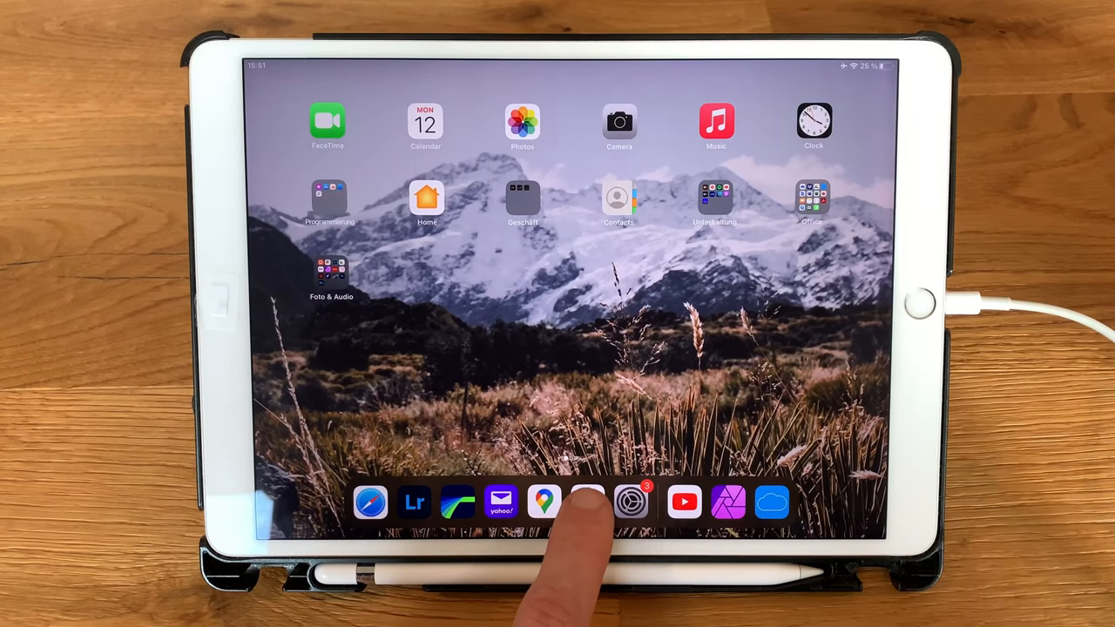
Step: Launch Files from the Dock, landing on the SD card's M4ROOT folder
{"action": "left_click", "coordinate": [588, 501]}
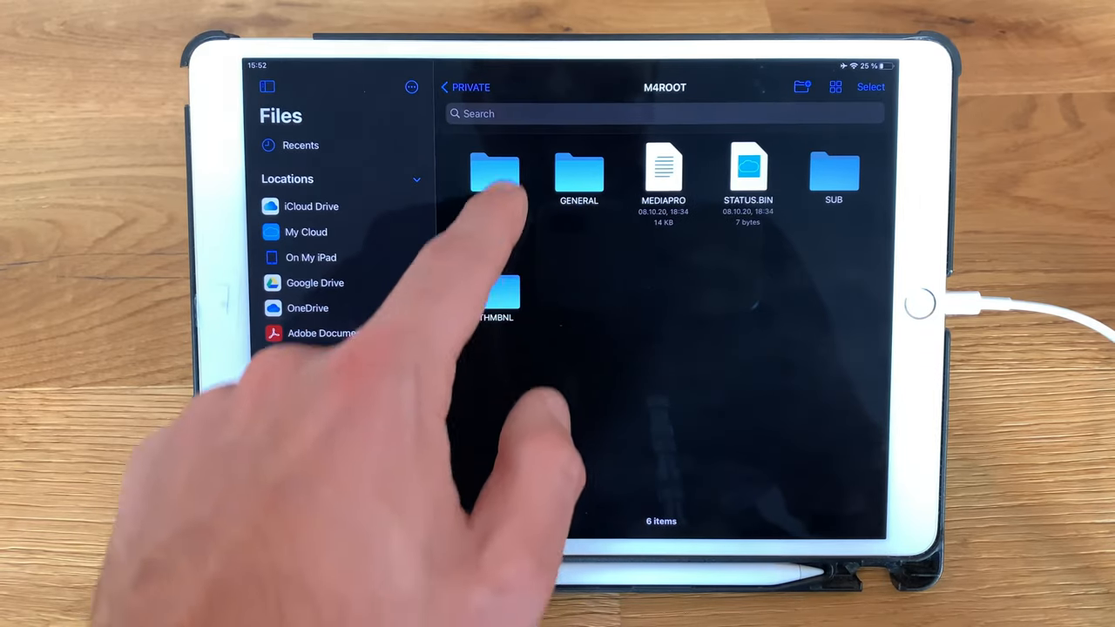
Step: Open the CLIP folder and scroll through its contents
{"action": "double_click", "coordinate": [494, 174]}
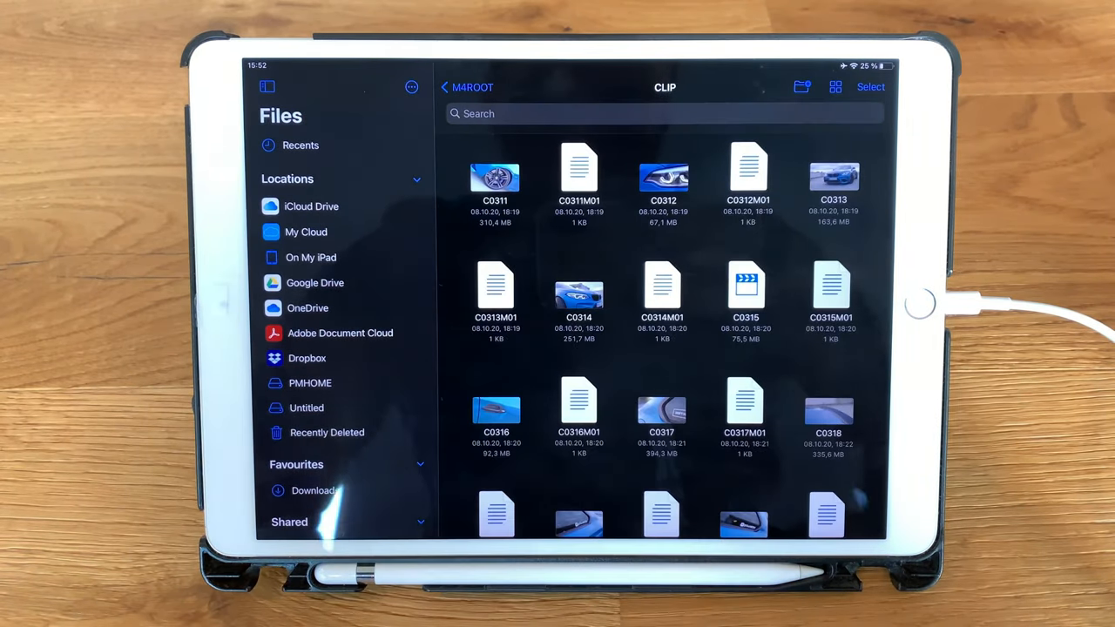
{"action": "scroll", "scroll_direction": "down", "scroll_amount": 3}
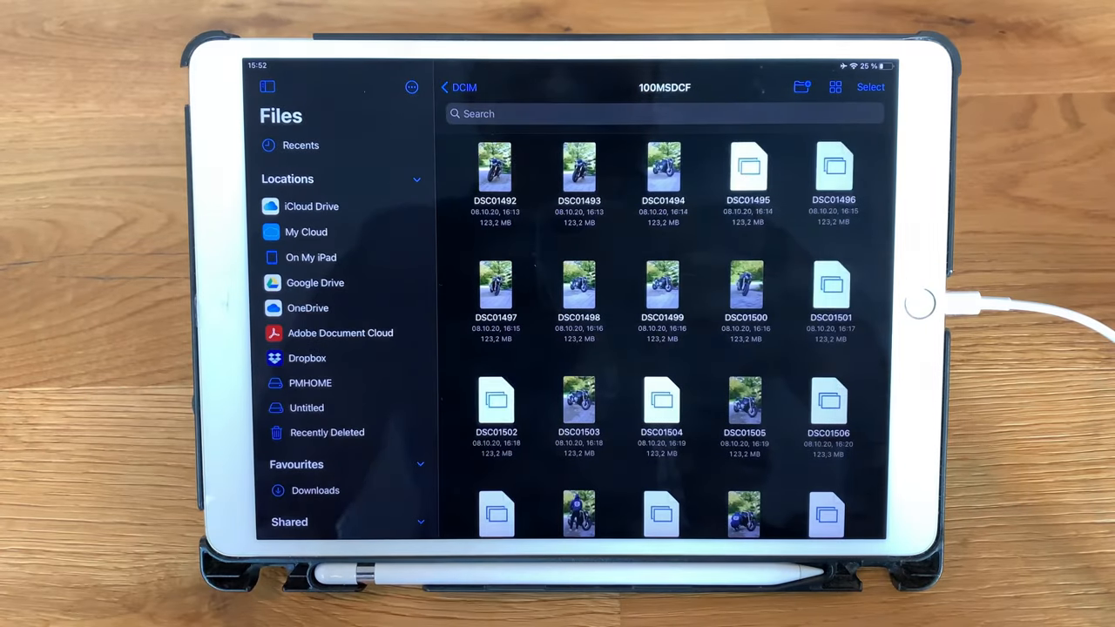
Step: Go back to the M4ROOT CLIP folder listing clips from C0311 onward
{"action": "left_click", "coordinate": [448, 87]}
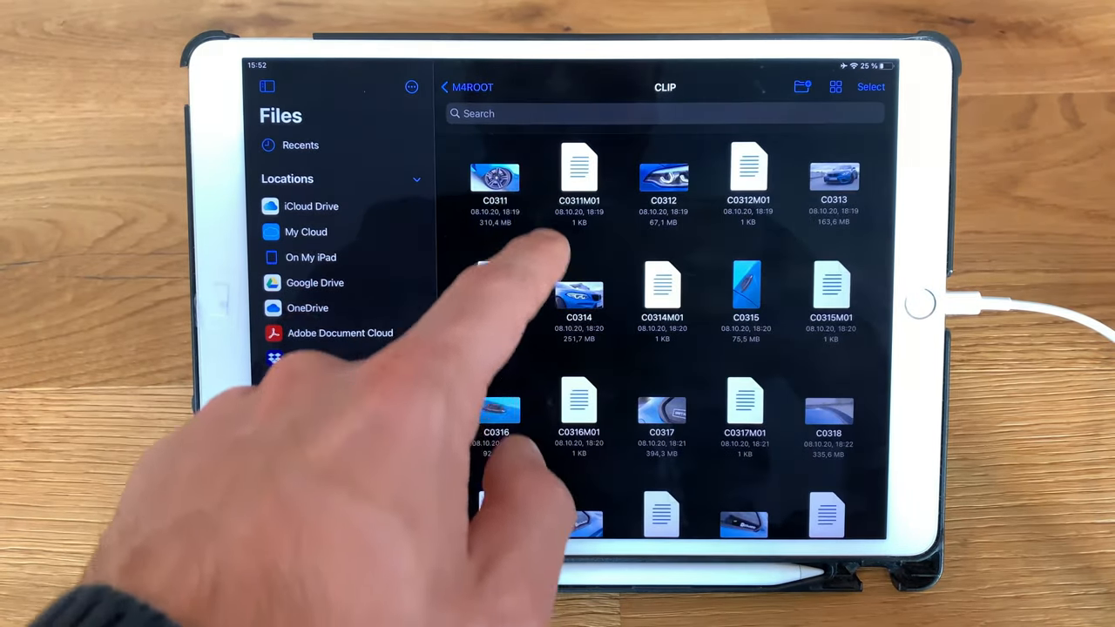
Step: Save clip C0311 via Share > Save Video and play it in Photos Recents
{"action": "left_click", "coordinate": [494, 177]}
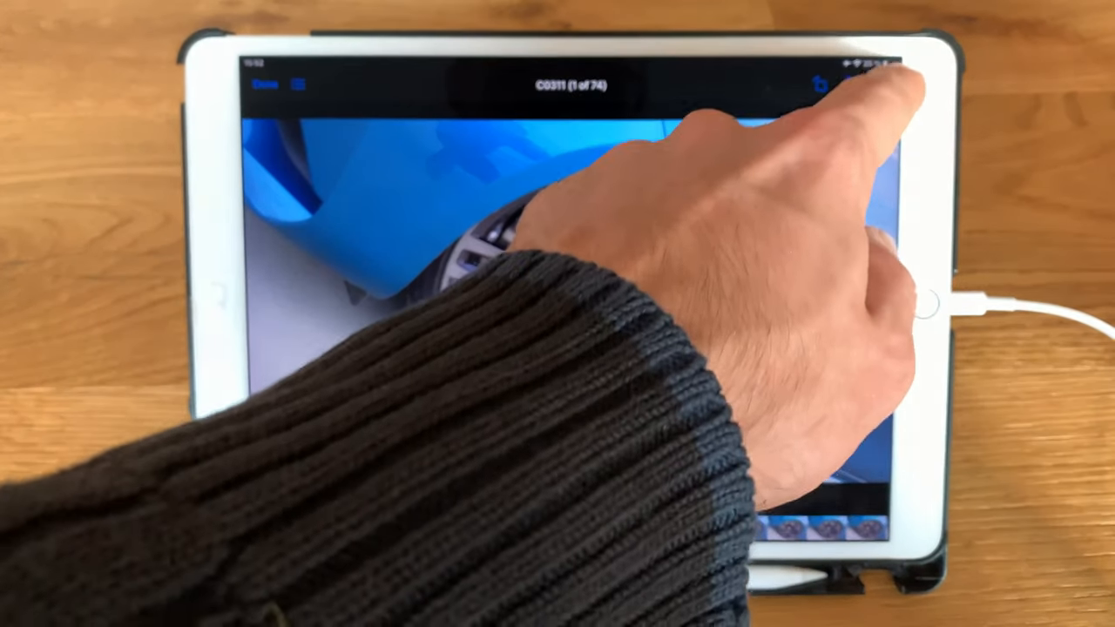
{"action": "left_click", "coordinate": [878, 87]}
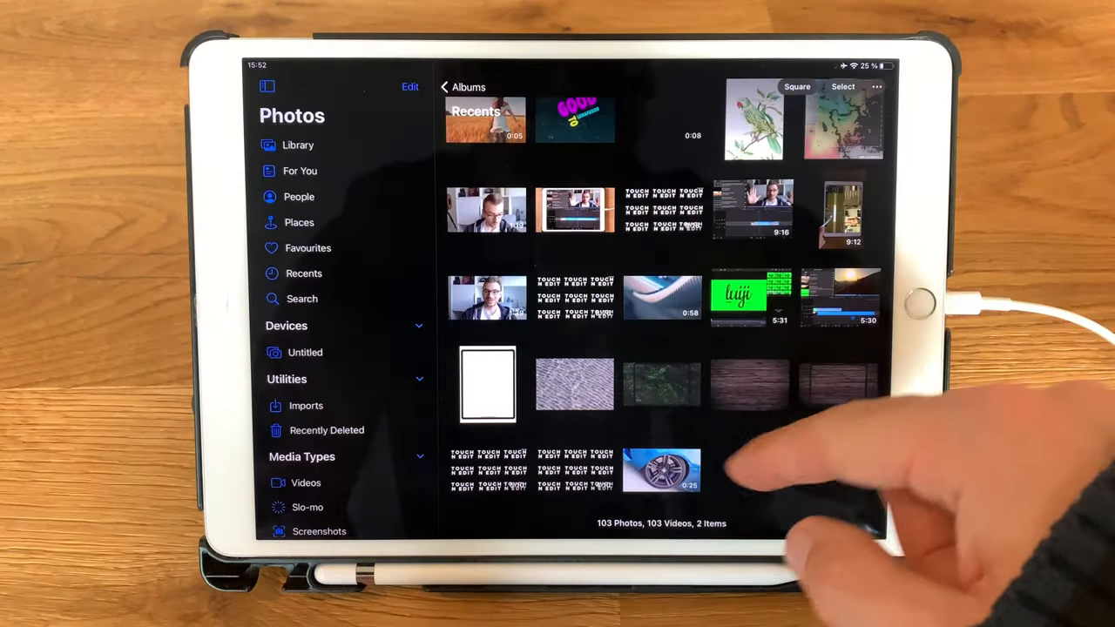
{"action": "left_click", "coordinate": [661, 470]}
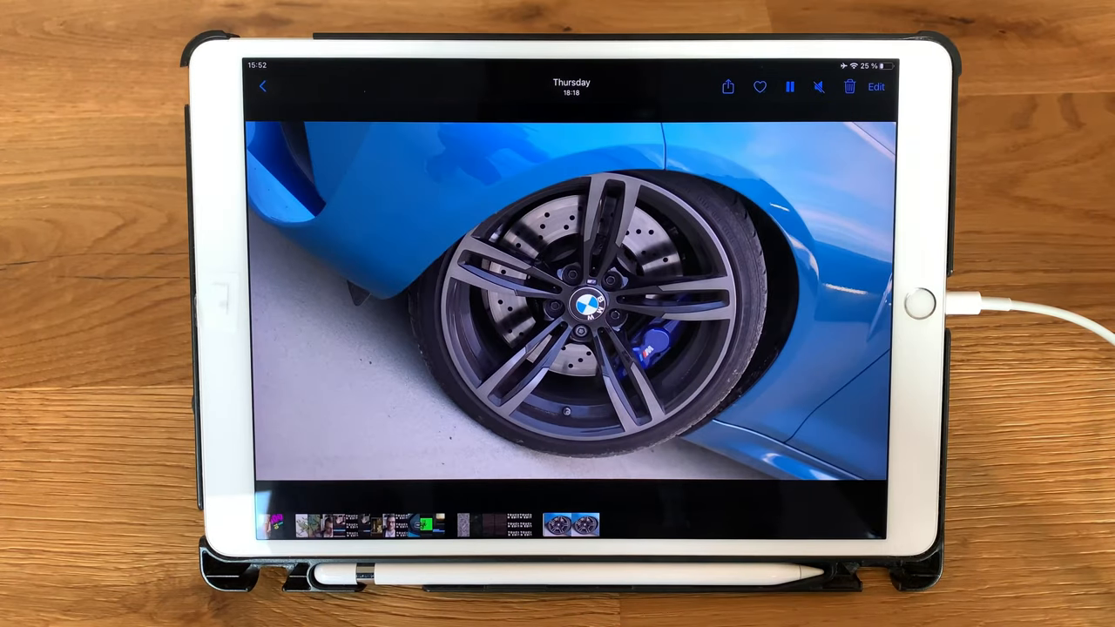